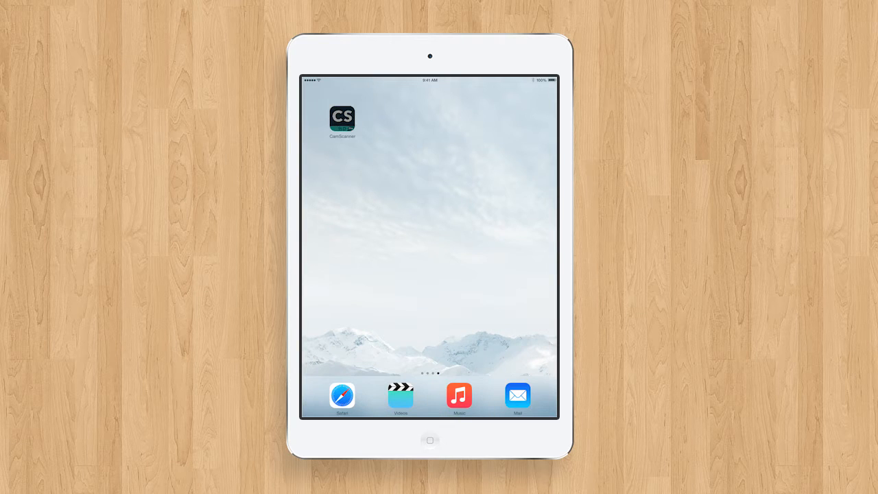
# Launch CamScanner from the iPad home screen to its My Docs library.
pyautogui.click(342, 117)
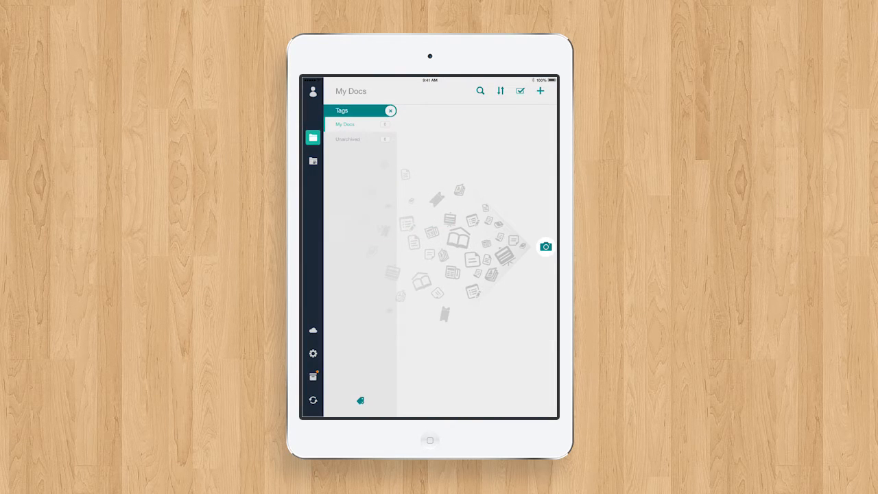
# Capture the printed resume page with CamScanner's camera and finish the scan.
pyautogui.click(545, 247)
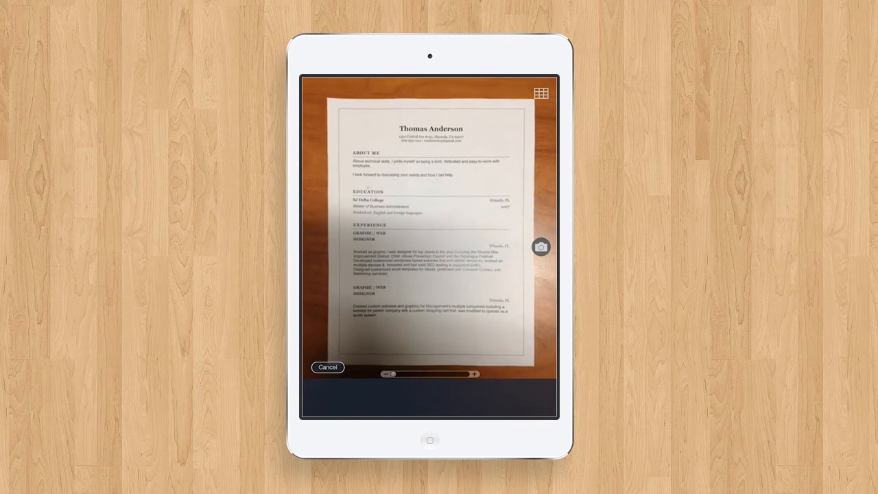
pyautogui.click(540, 247)
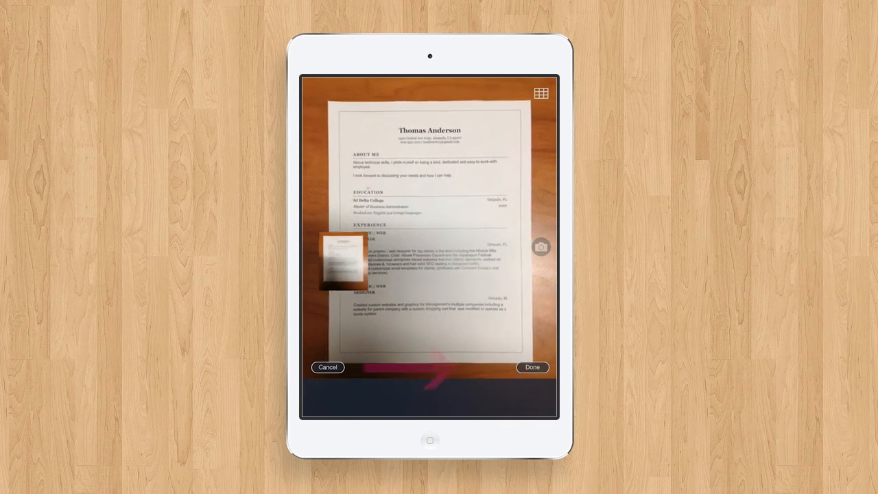
pyautogui.click(532, 367)
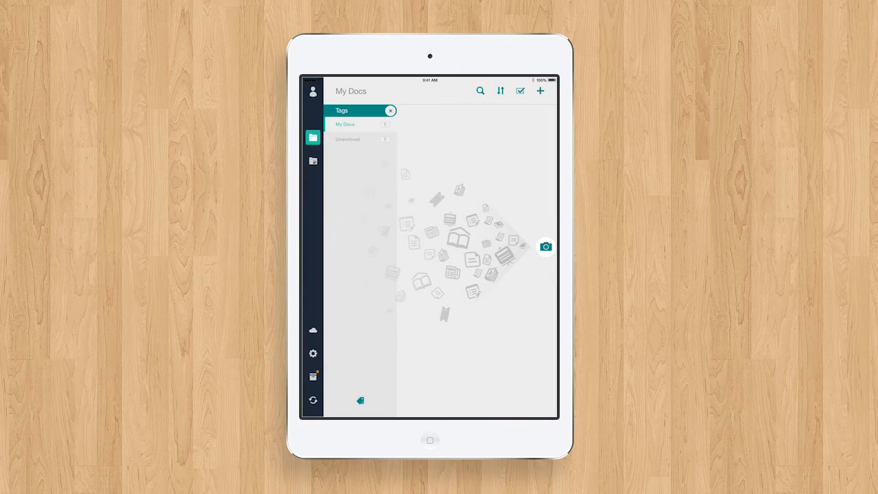
# Open the captured scan, crop it to the page corners, and continue to enhancement.
pyautogui.click(545, 247)
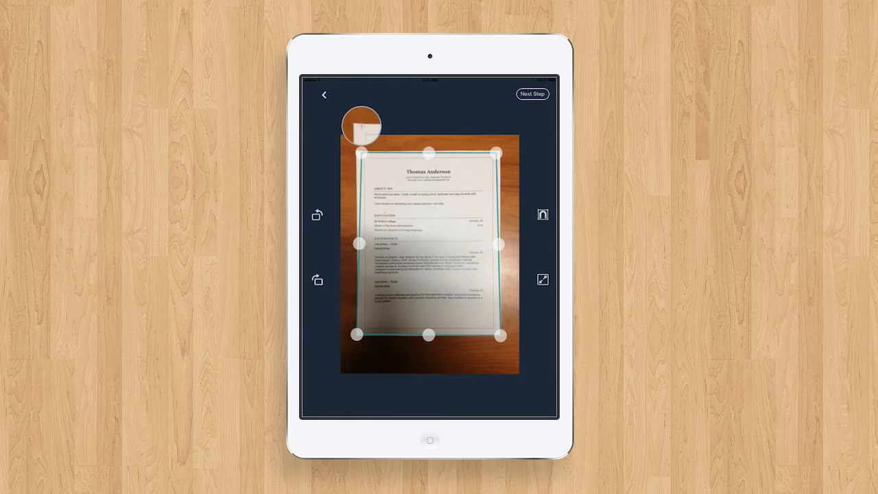
pyautogui.click(532, 94)
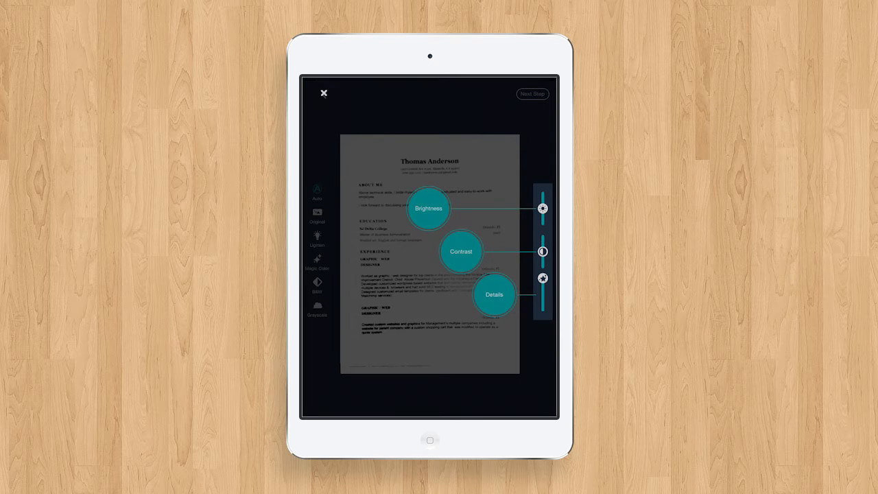
# Accept the enhanced image, saving the page as the document 'new doc 1'.
pyautogui.click(532, 94)
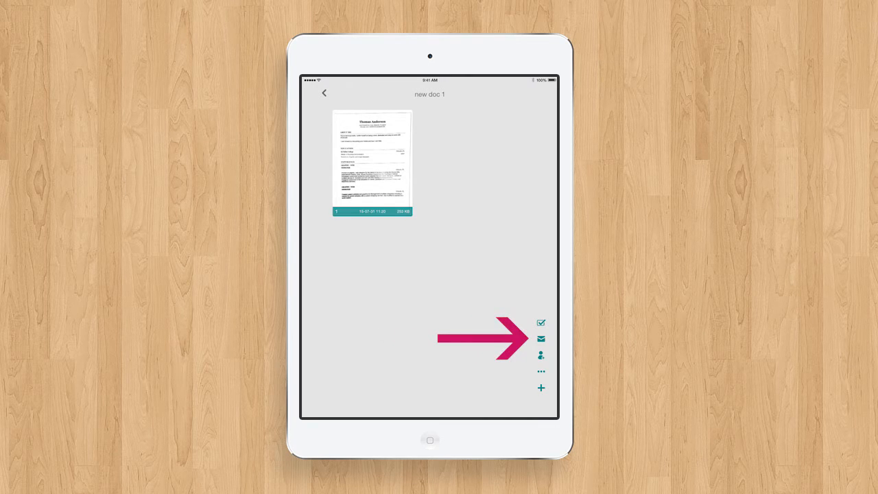
# Share 'new doc 1' by email as the attachment 'new doc 1.pdf'.
pyautogui.click(541, 338)
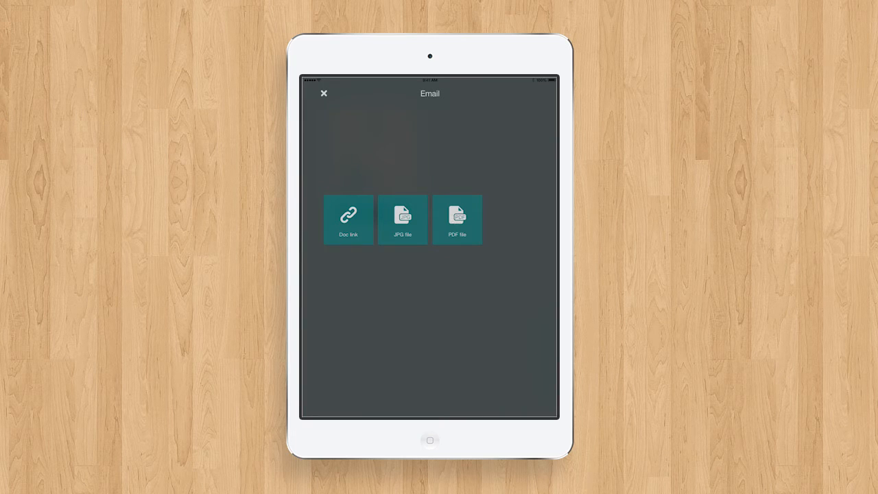
pyautogui.click(457, 218)
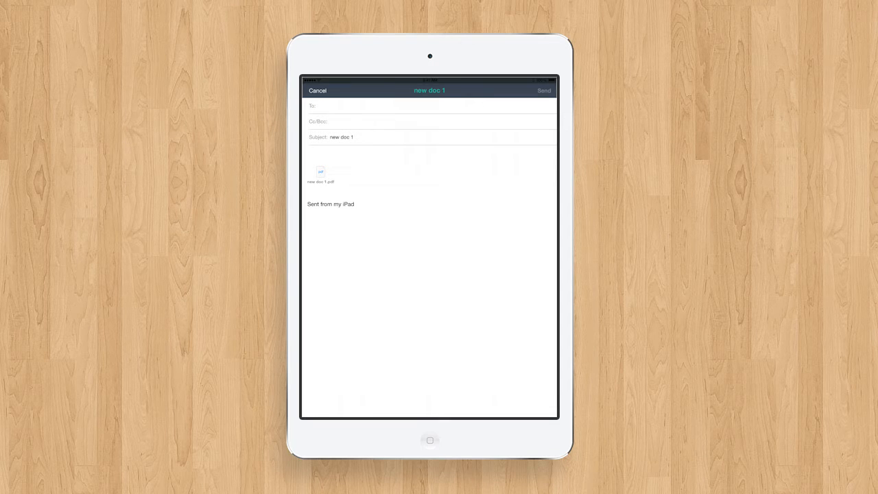
# Address the resume email to your own address from recent recipients.
pyautogui.click(322, 106)
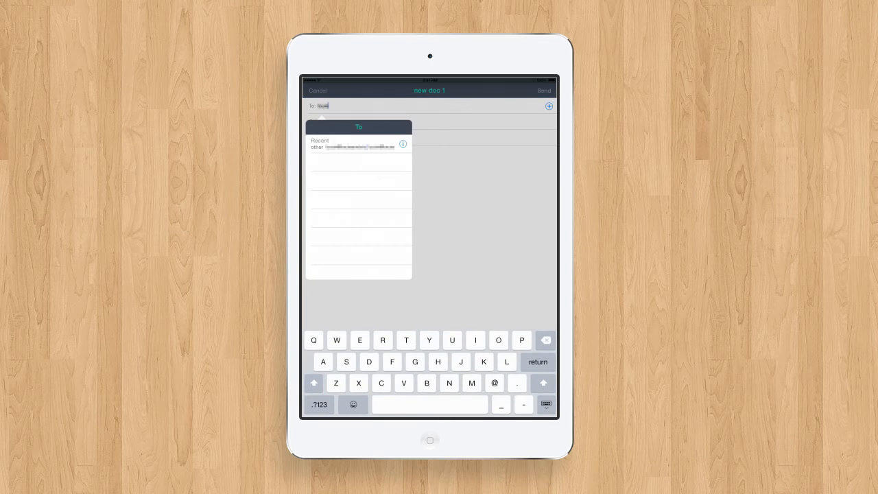
pyautogui.click(358, 144)
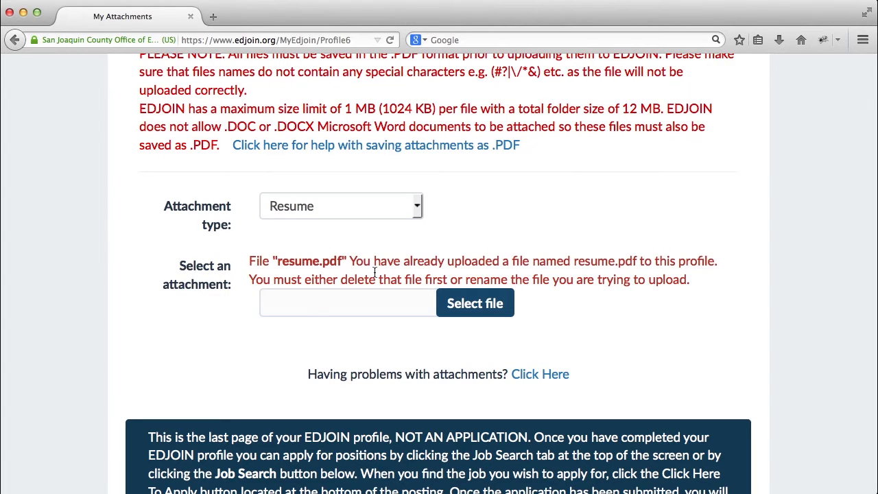
# Upload resume2015.pdf from the Desktop as an EDJOIN profile attachment.
pyautogui.click(475, 302)
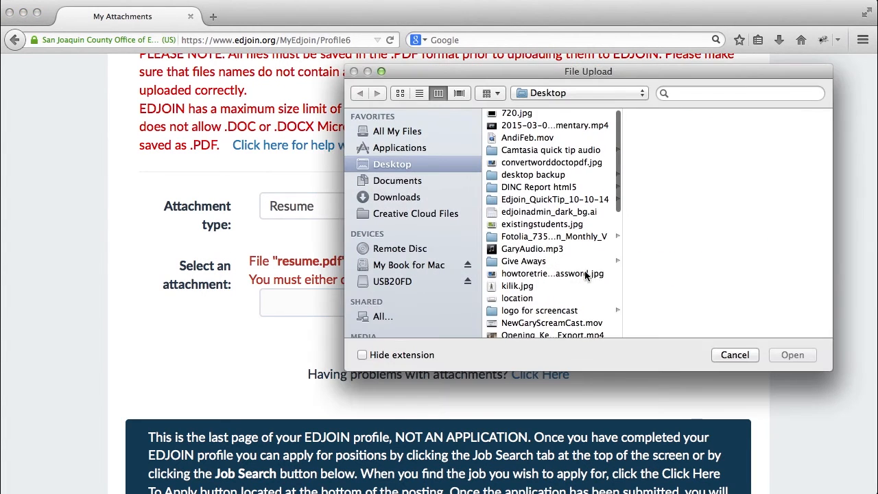
pyautogui.click(536, 262)
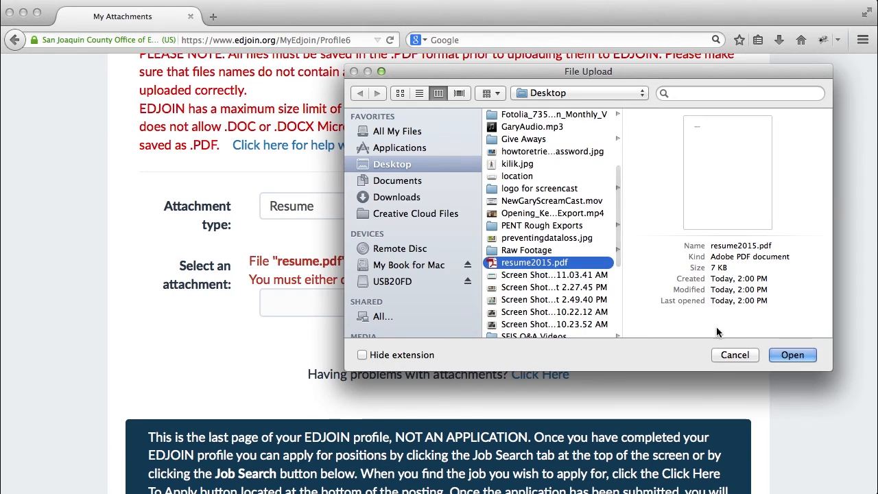
pyautogui.click(792, 355)
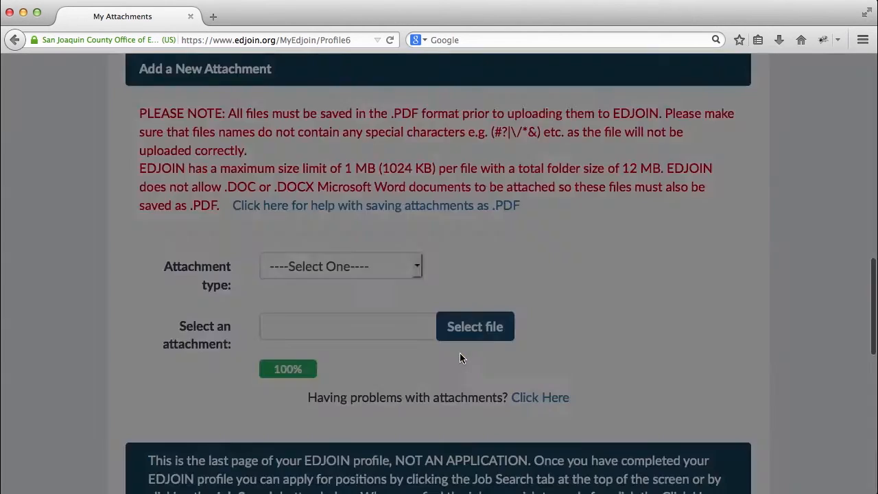